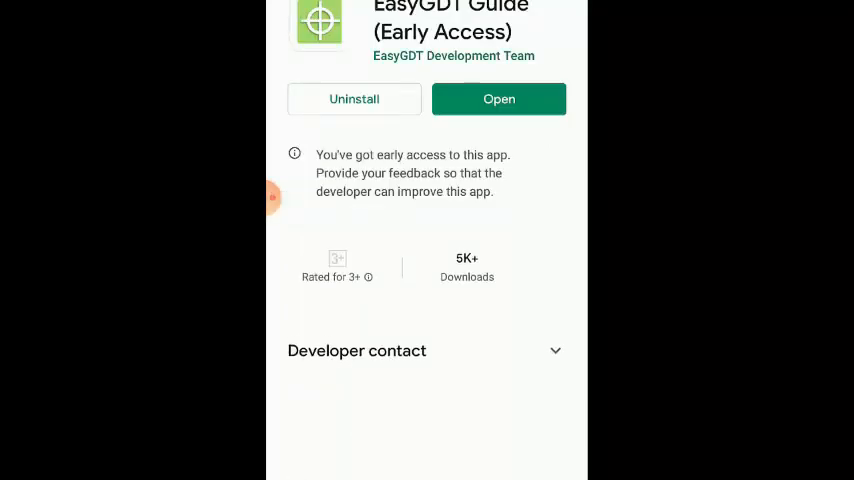
Bring the EasyGDT Guide store listing's What's new notes and feedback section into view
{"action": "scroll", "scroll_direction": "down", "scroll_amount": 3}
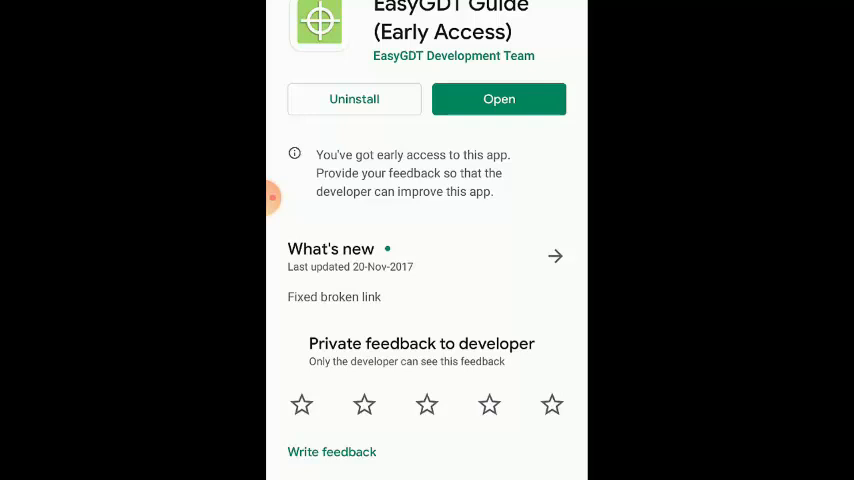
Launch EasyGDT Guide and scroll through the bilateral, limit, MAX, MIN and fit tolerance lessons
{"action": "left_click", "coordinate": [500, 100]}
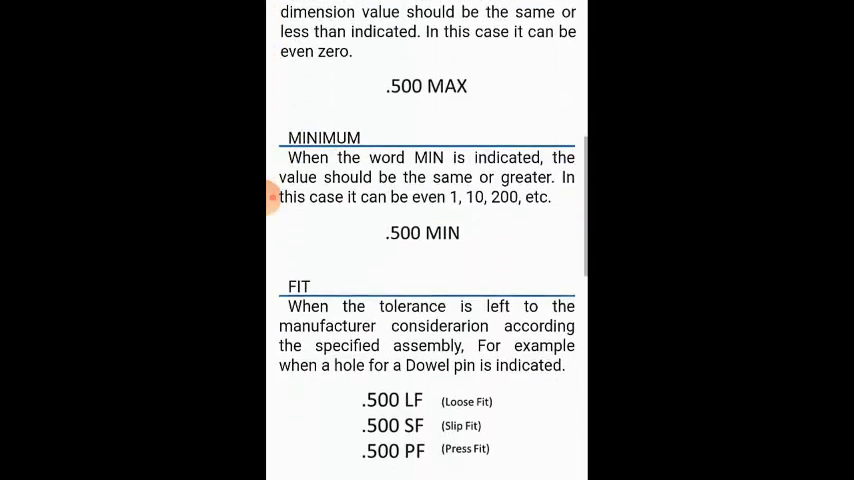
{"action": "scroll", "scroll_direction": "down", "scroll_amount": 3}
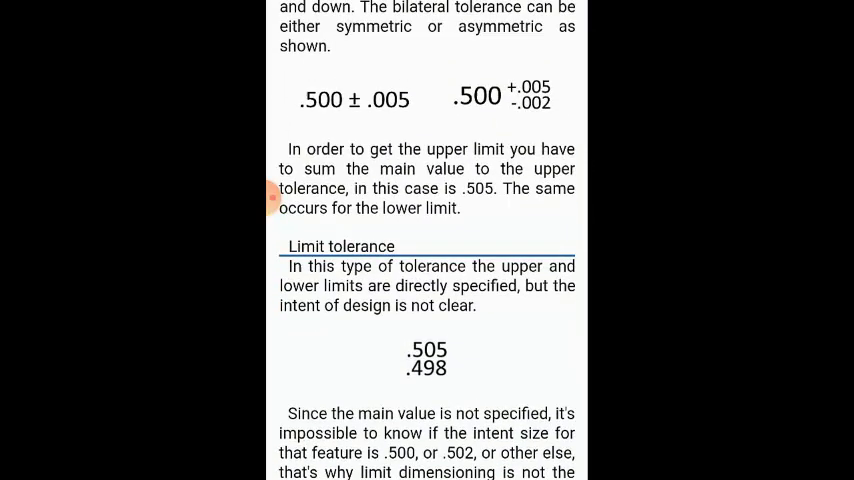
{"action": "scroll", "scroll_direction": "down", "scroll_amount": 3}
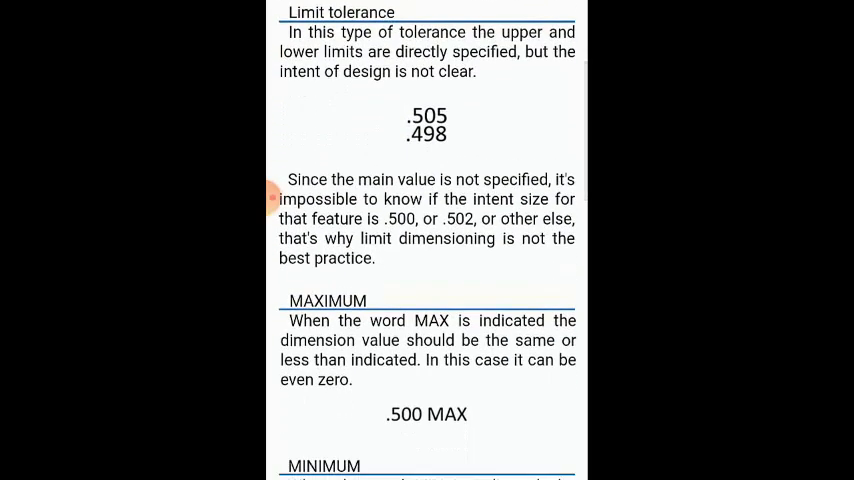
{"action": "scroll", "scroll_direction": "down", "scroll_amount": 3}
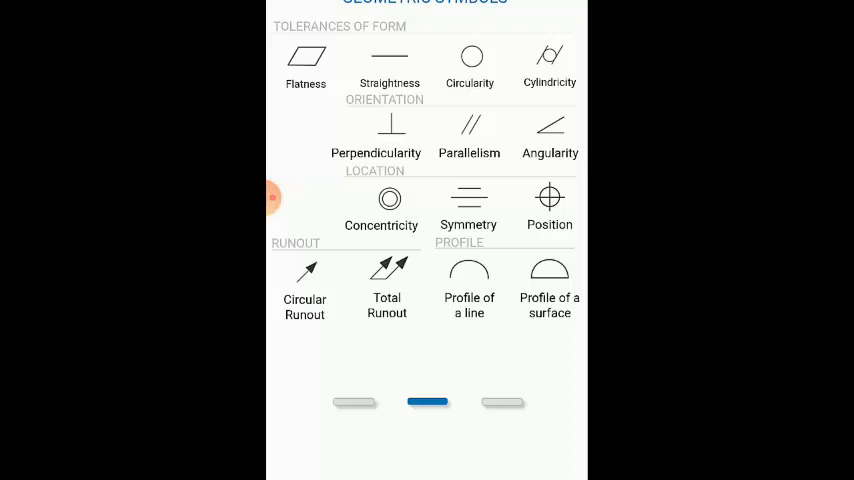
Show the Datums lesson with its definition and datum reference frame diagram
{"action": "left_click", "coordinate": [470, 64]}
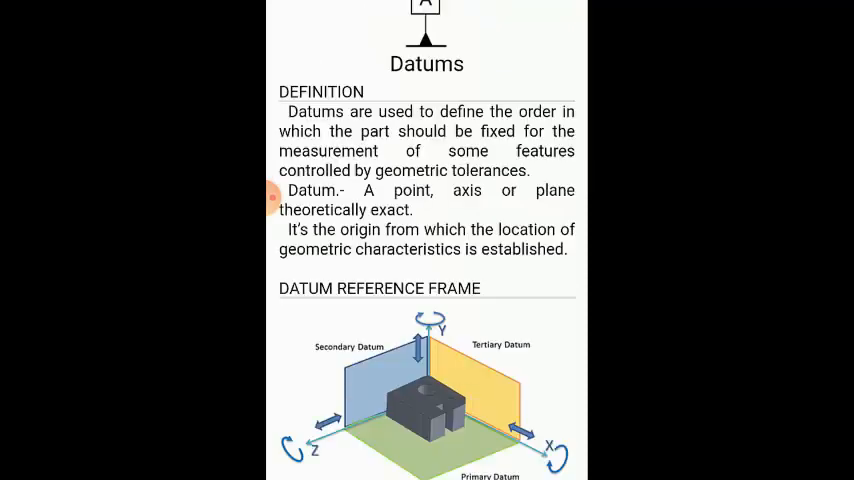
Scroll past the datum feature examples and projection-angle pages back to the Dimension Symbols chart
{"action": "scroll", "scroll_direction": "down", "scroll_amount": 3}
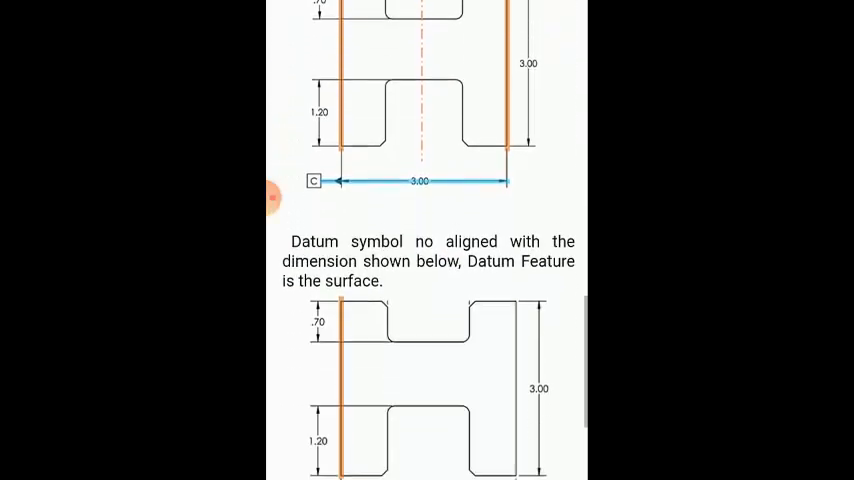
{"action": "scroll", "scroll_direction": "down", "scroll_amount": 3}
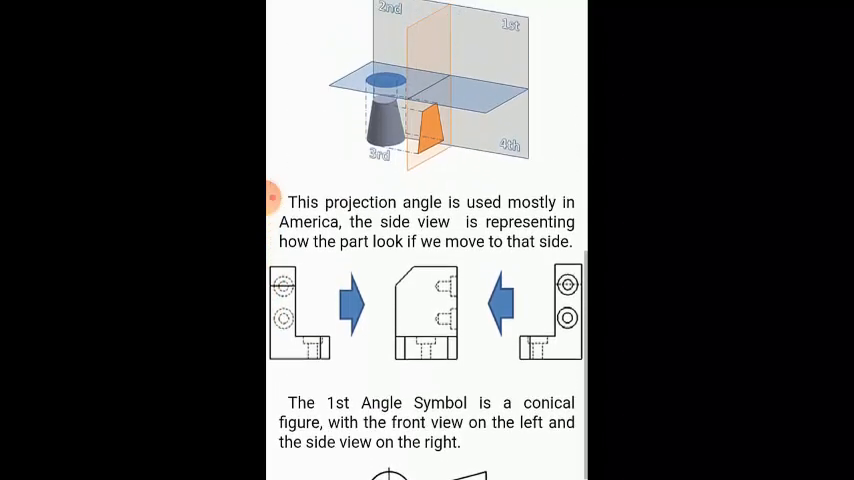
{"action": "scroll", "scroll_direction": "left", "scroll_amount": 3}
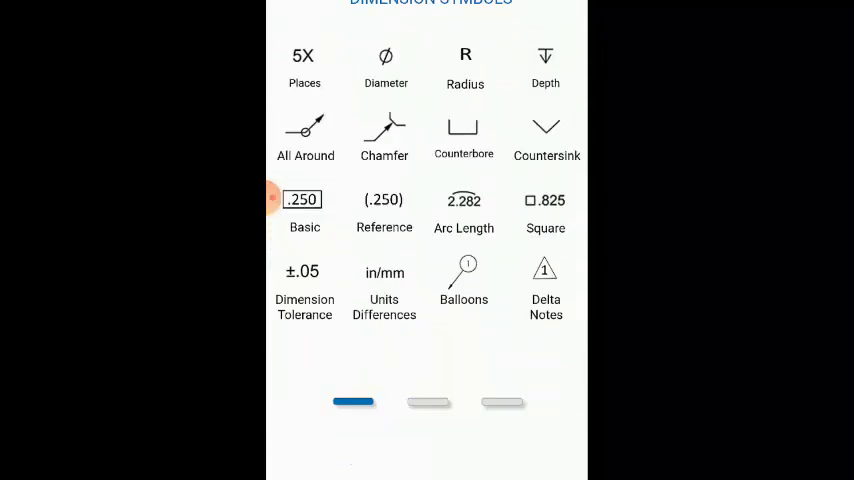